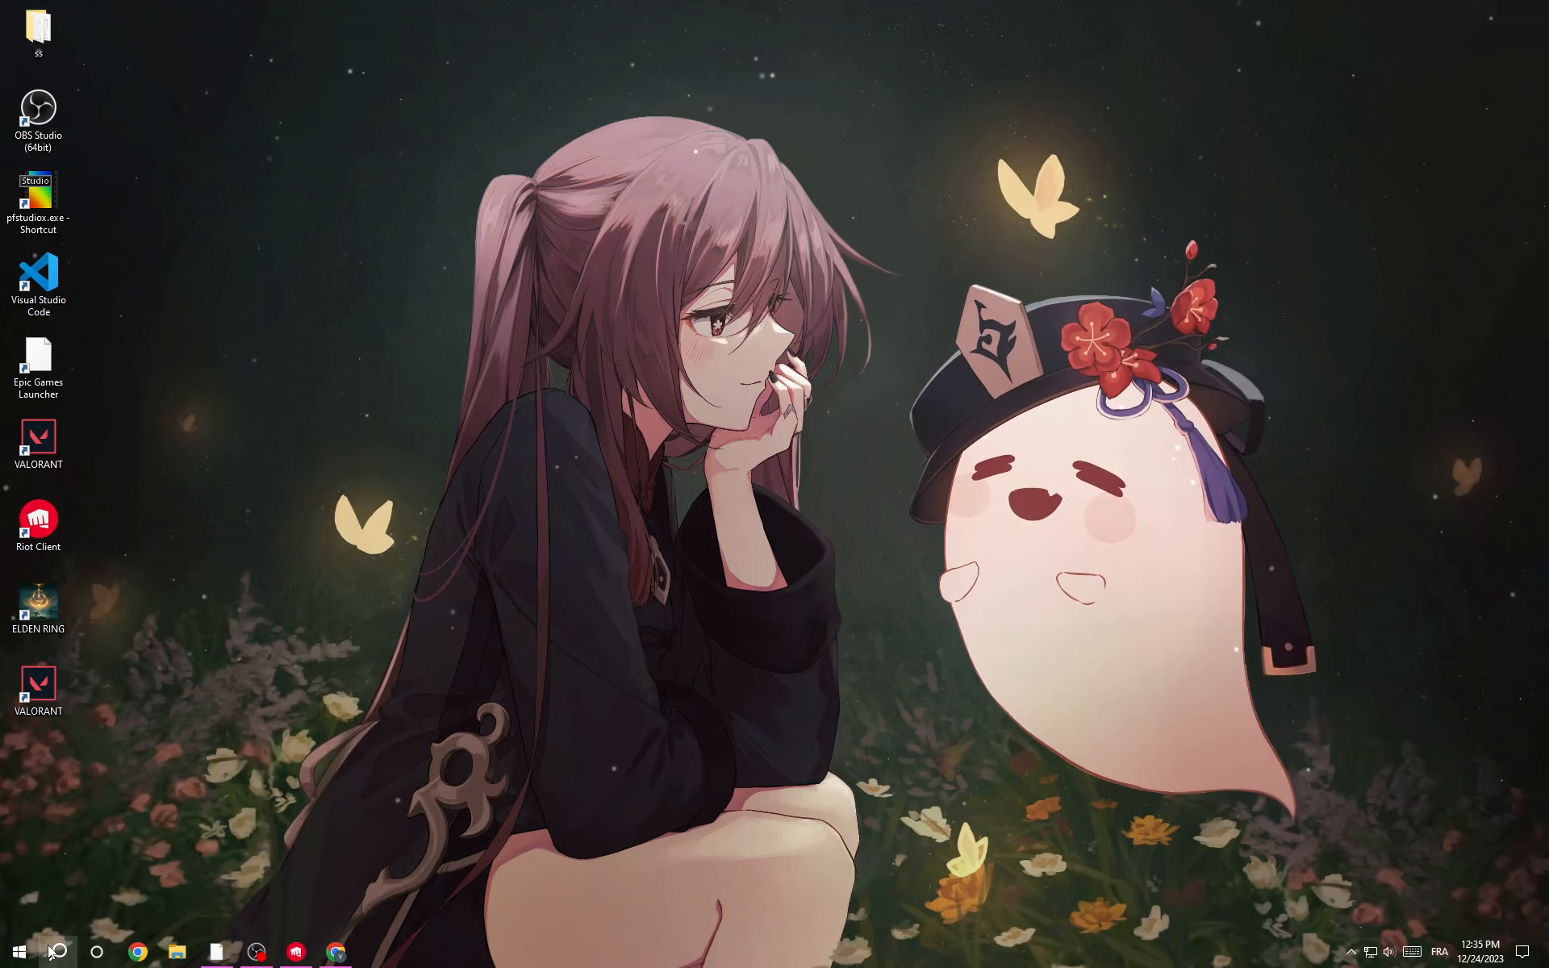
Launch GeForce Experience from search and check the Drivers page for newer GeForce drivers
left_click(65, 954)
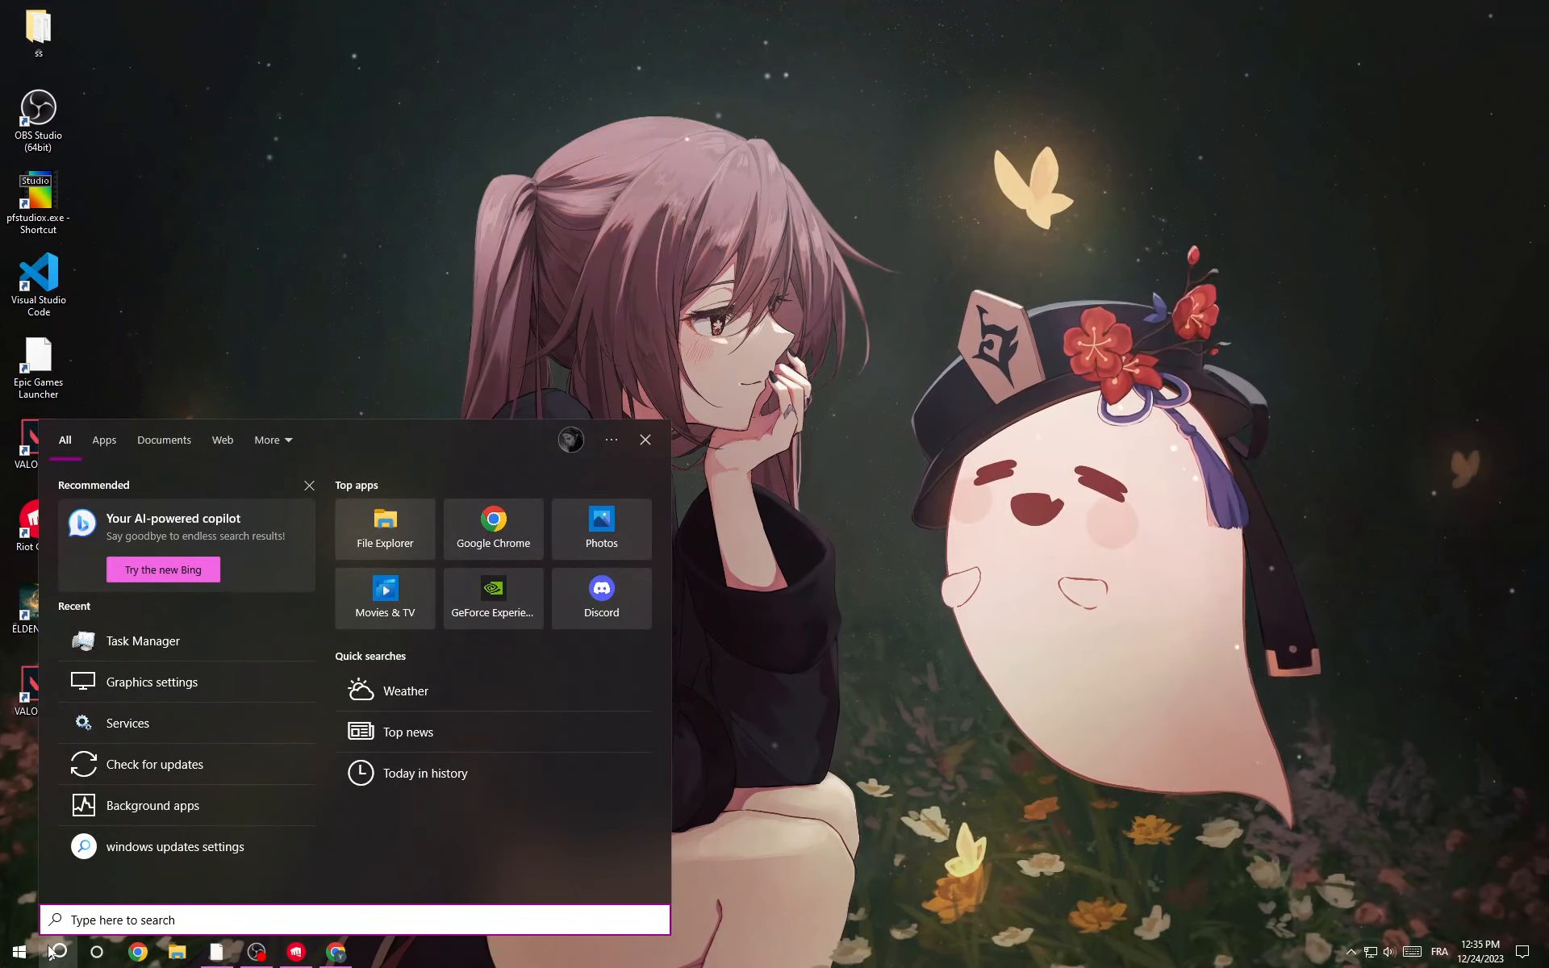
type("g")
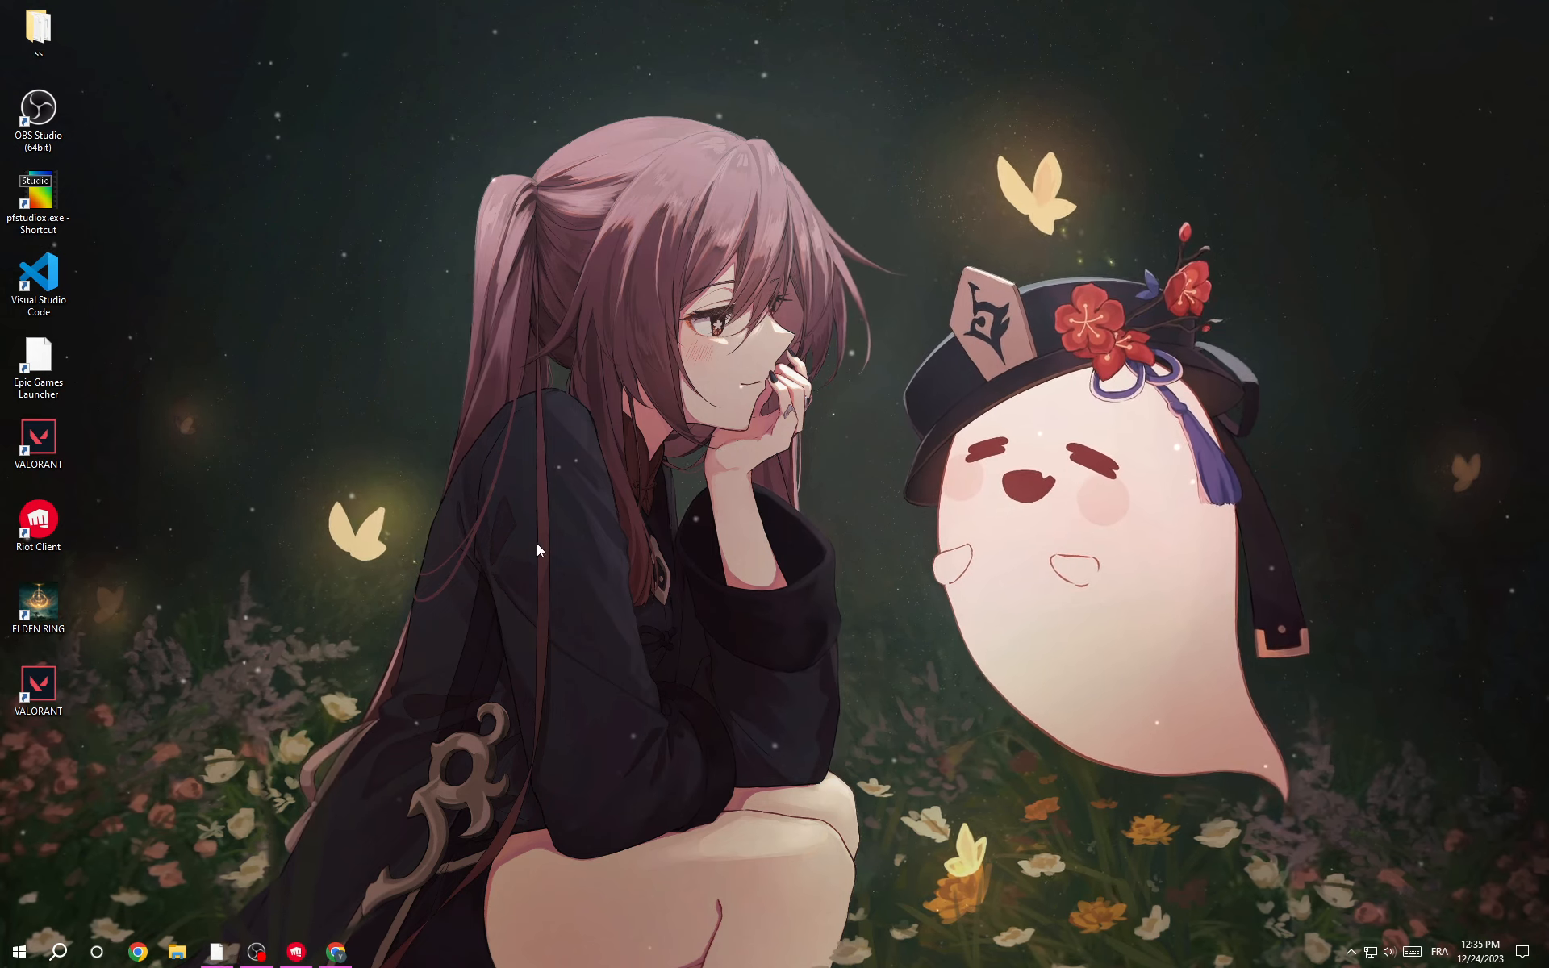
left_click(374, 952)
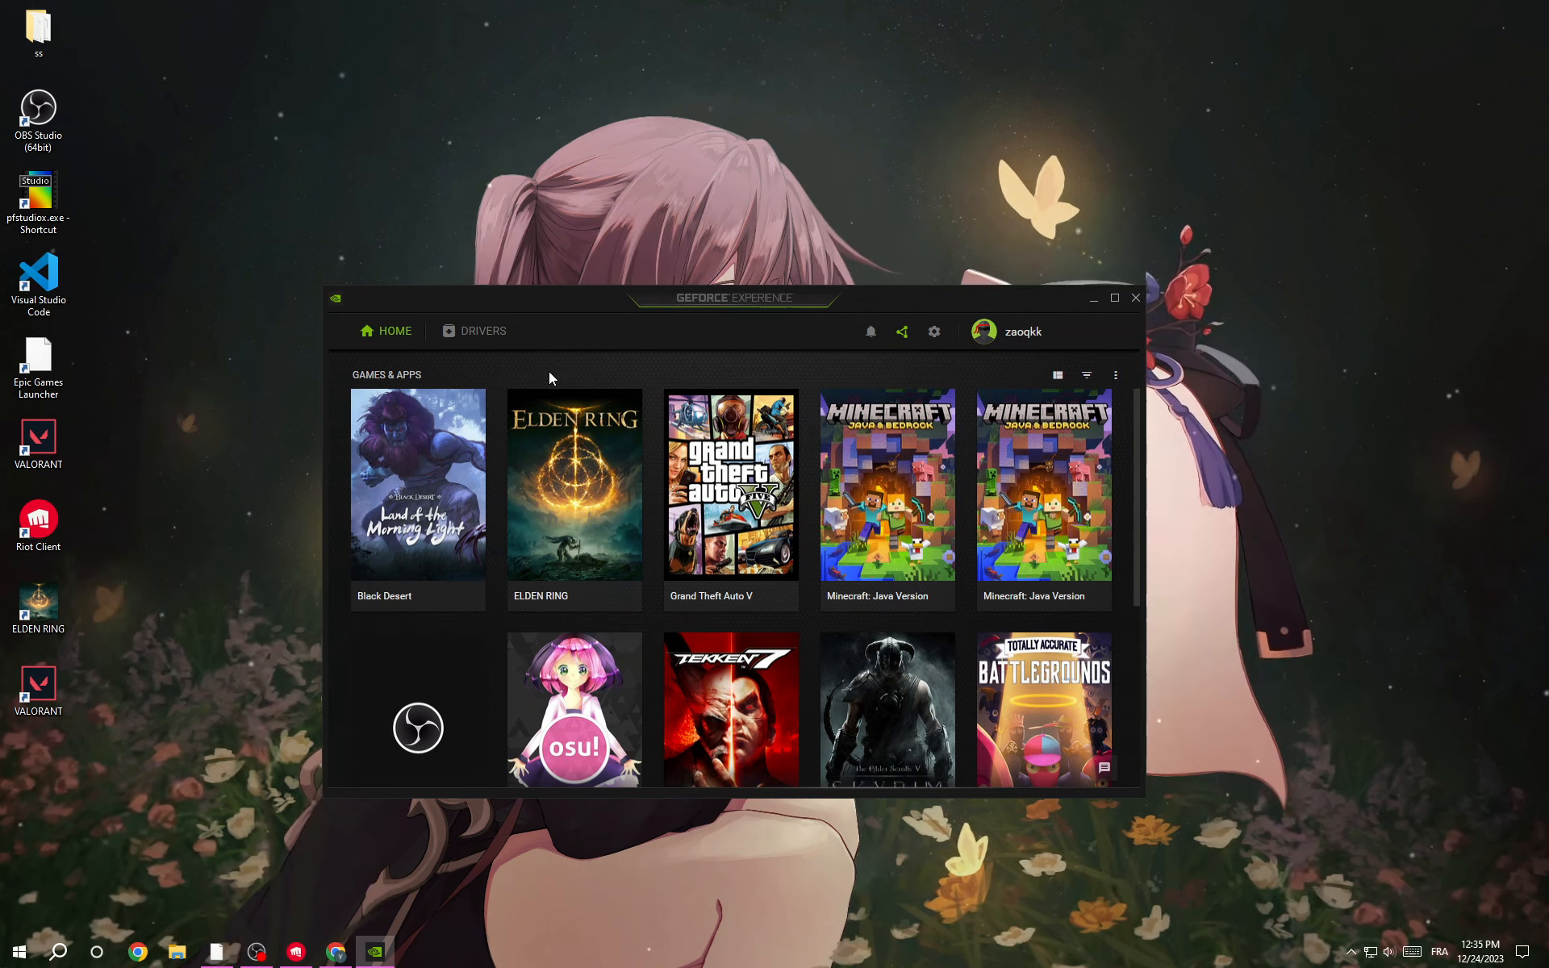
left_click(483, 331)
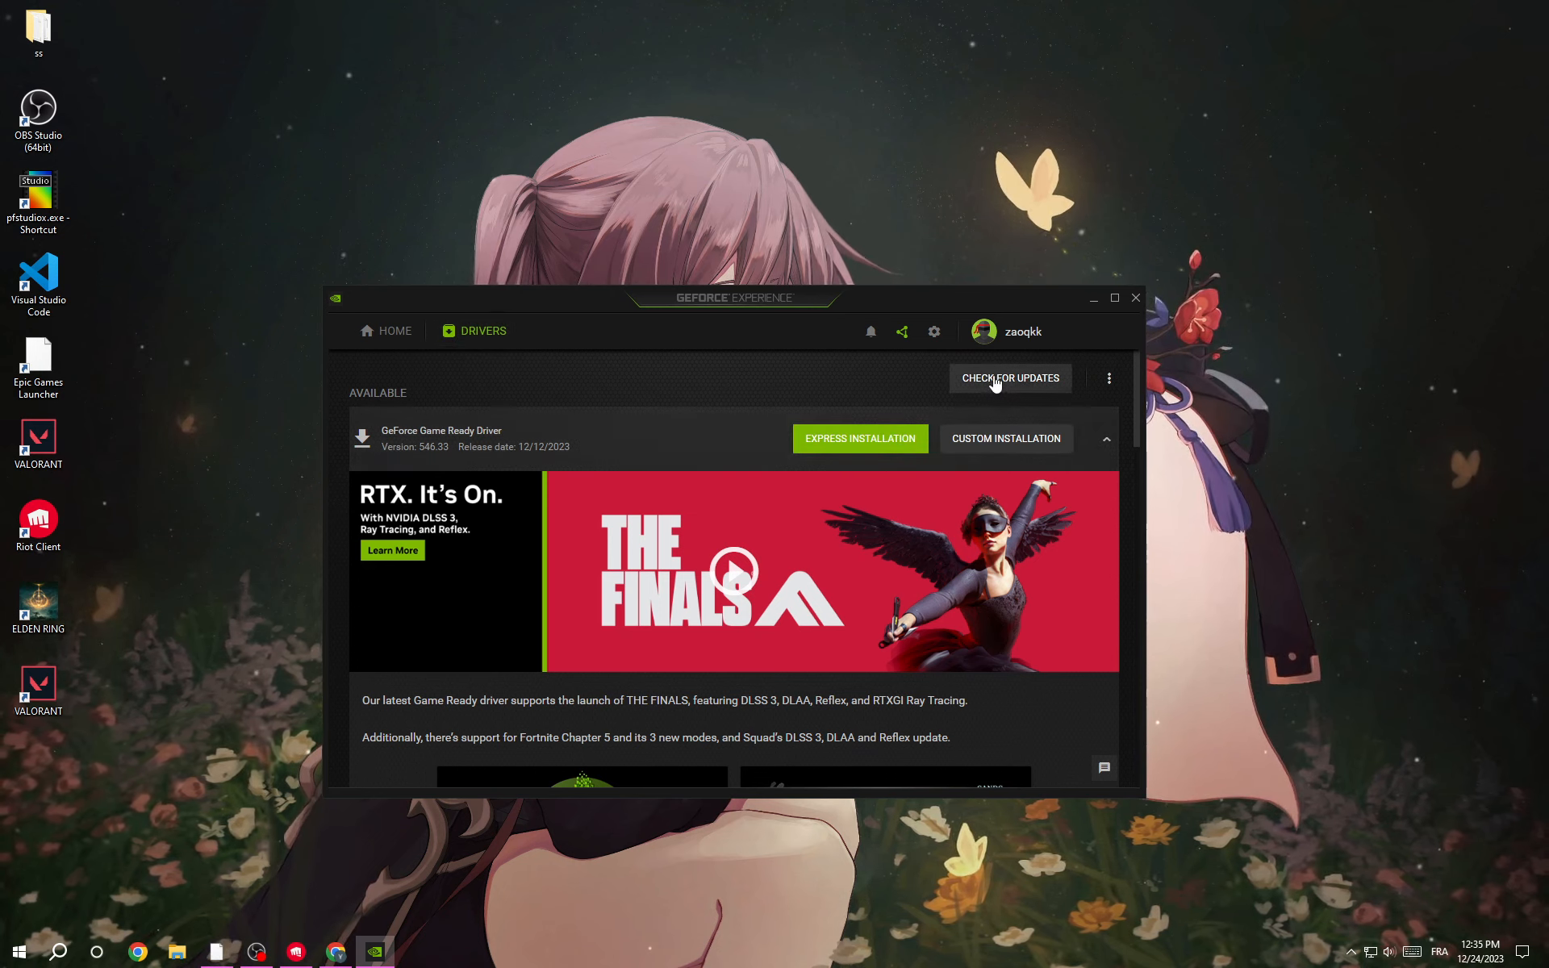
left_click(1008, 378)
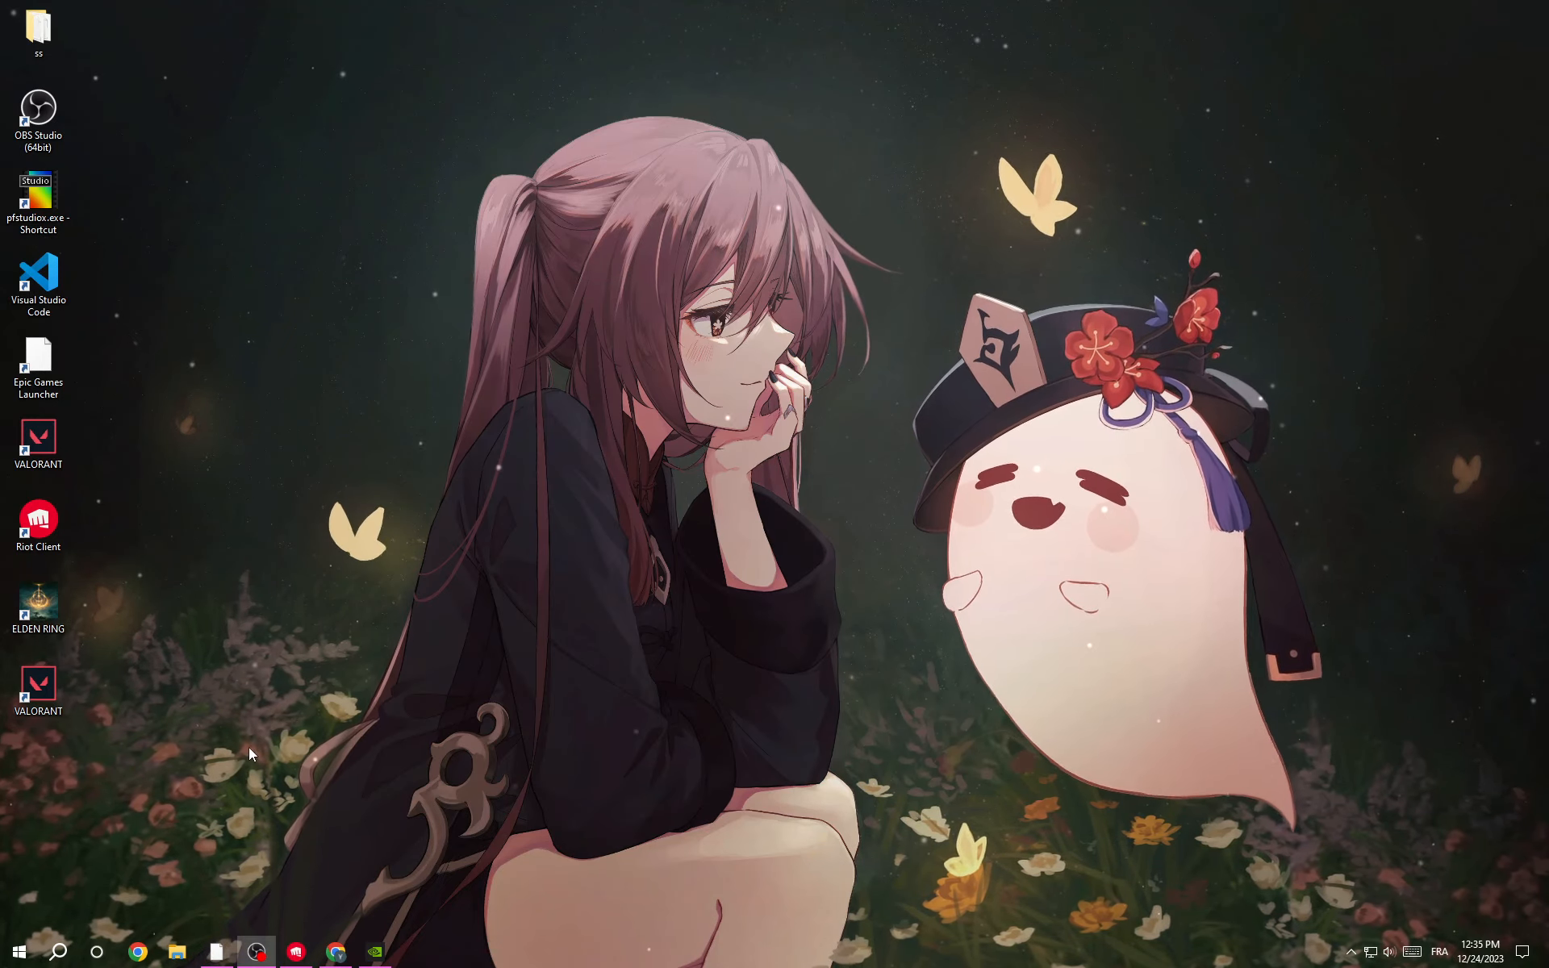
In Services, confirm Windows Update's startup type is Disabled and close Services
left_click(58, 952)
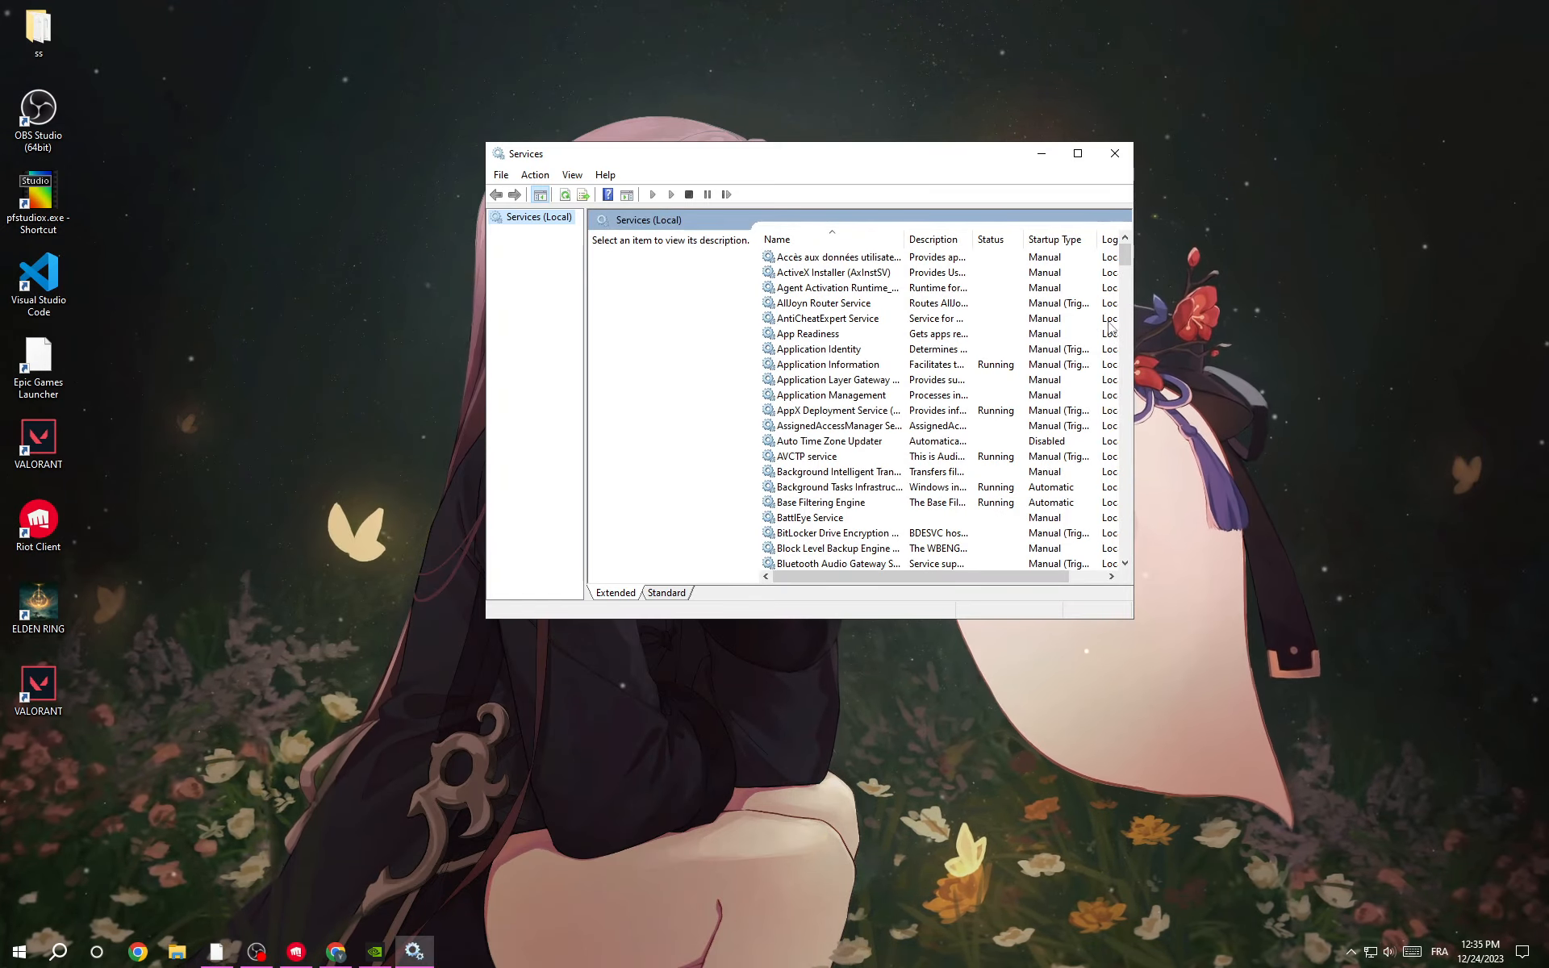
scroll("down", 3)
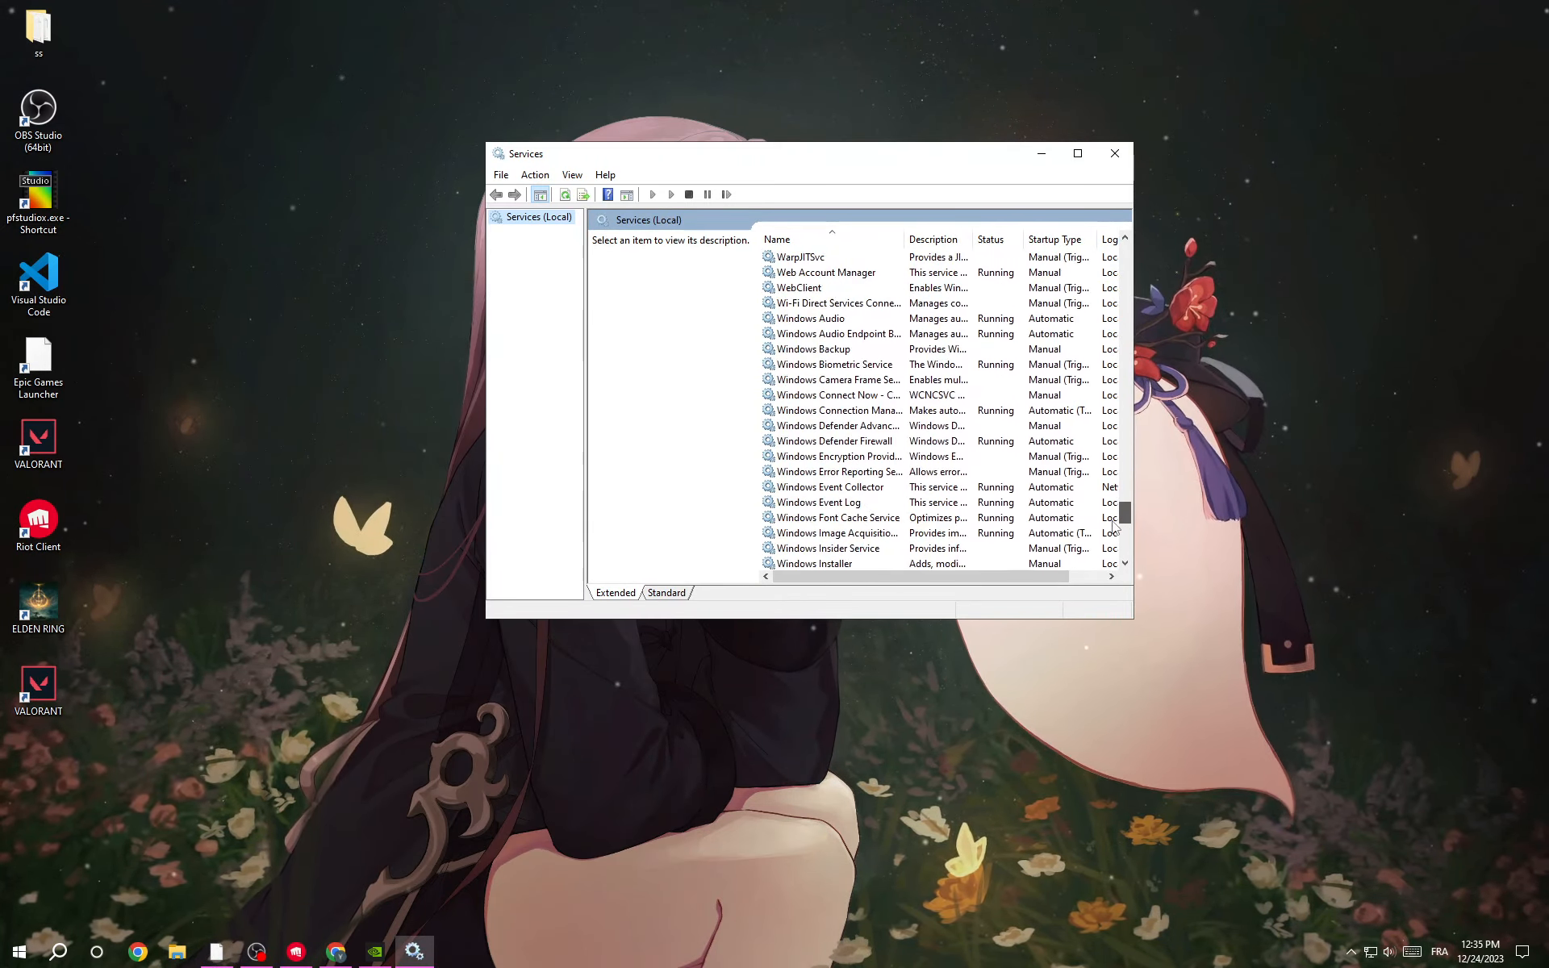
scroll("down", 3)
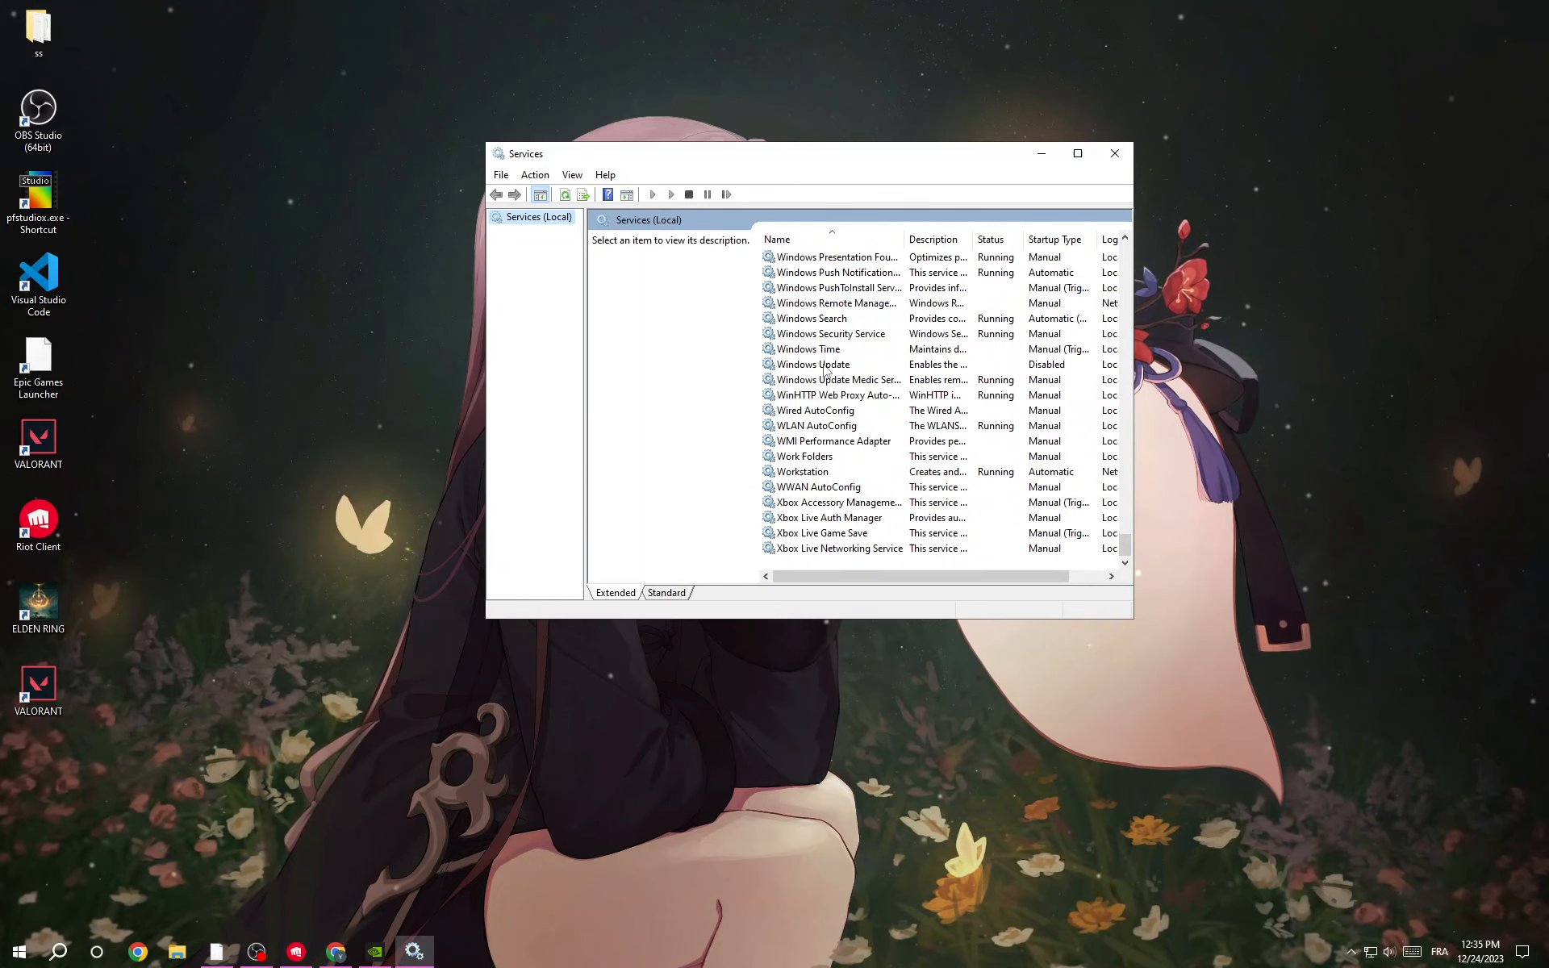
double_click(812, 363)
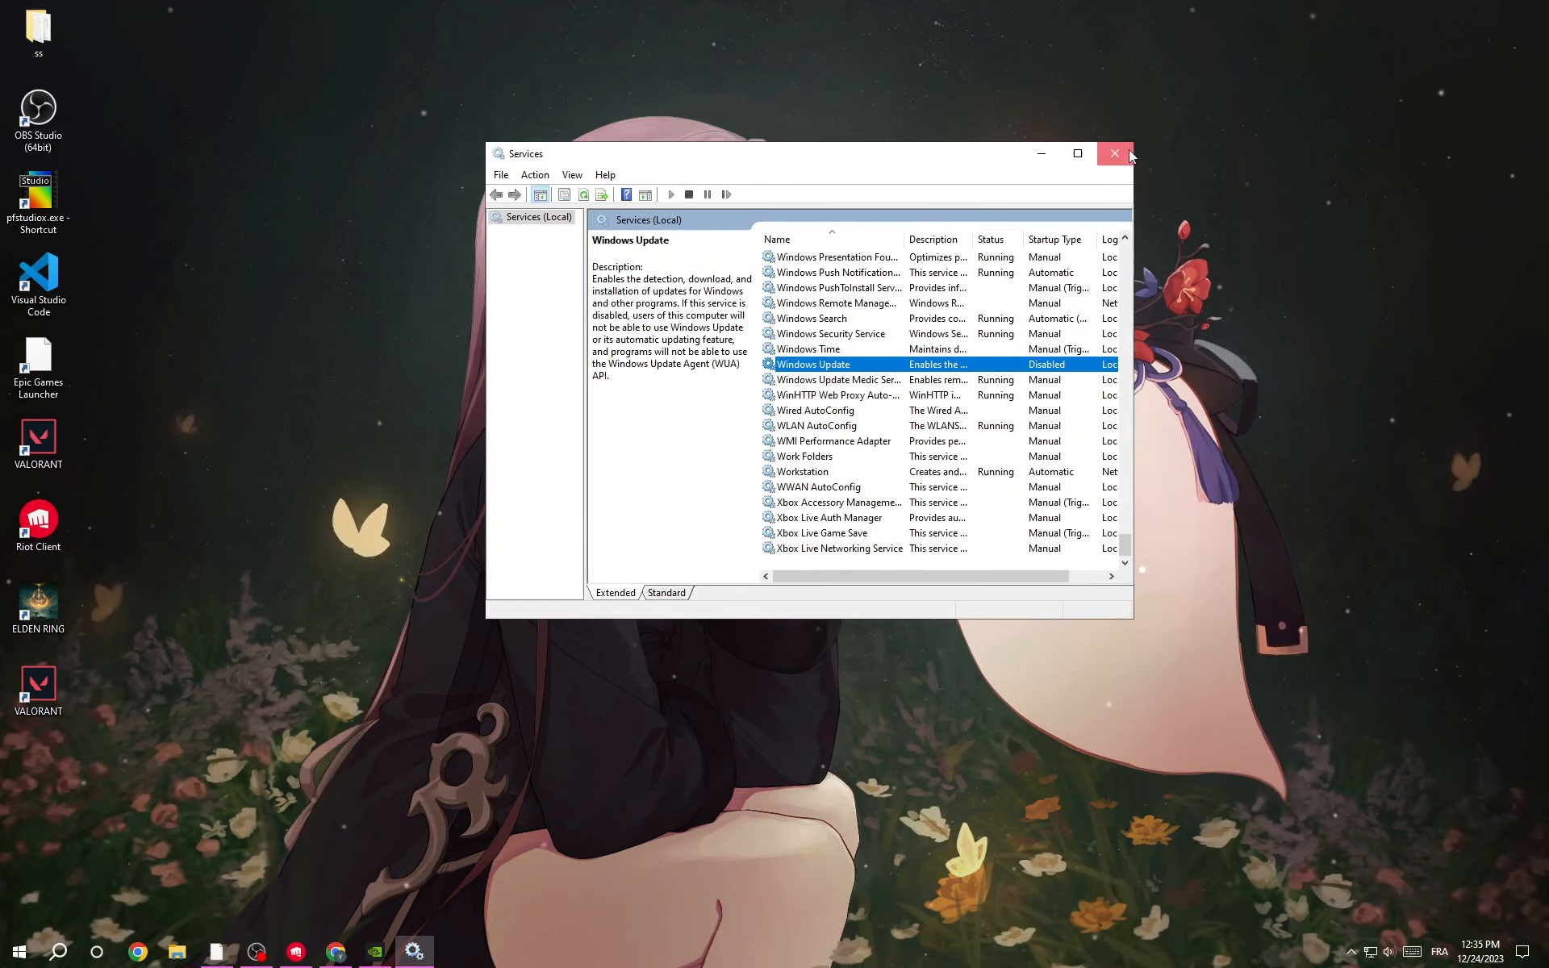
left_click(1115, 154)
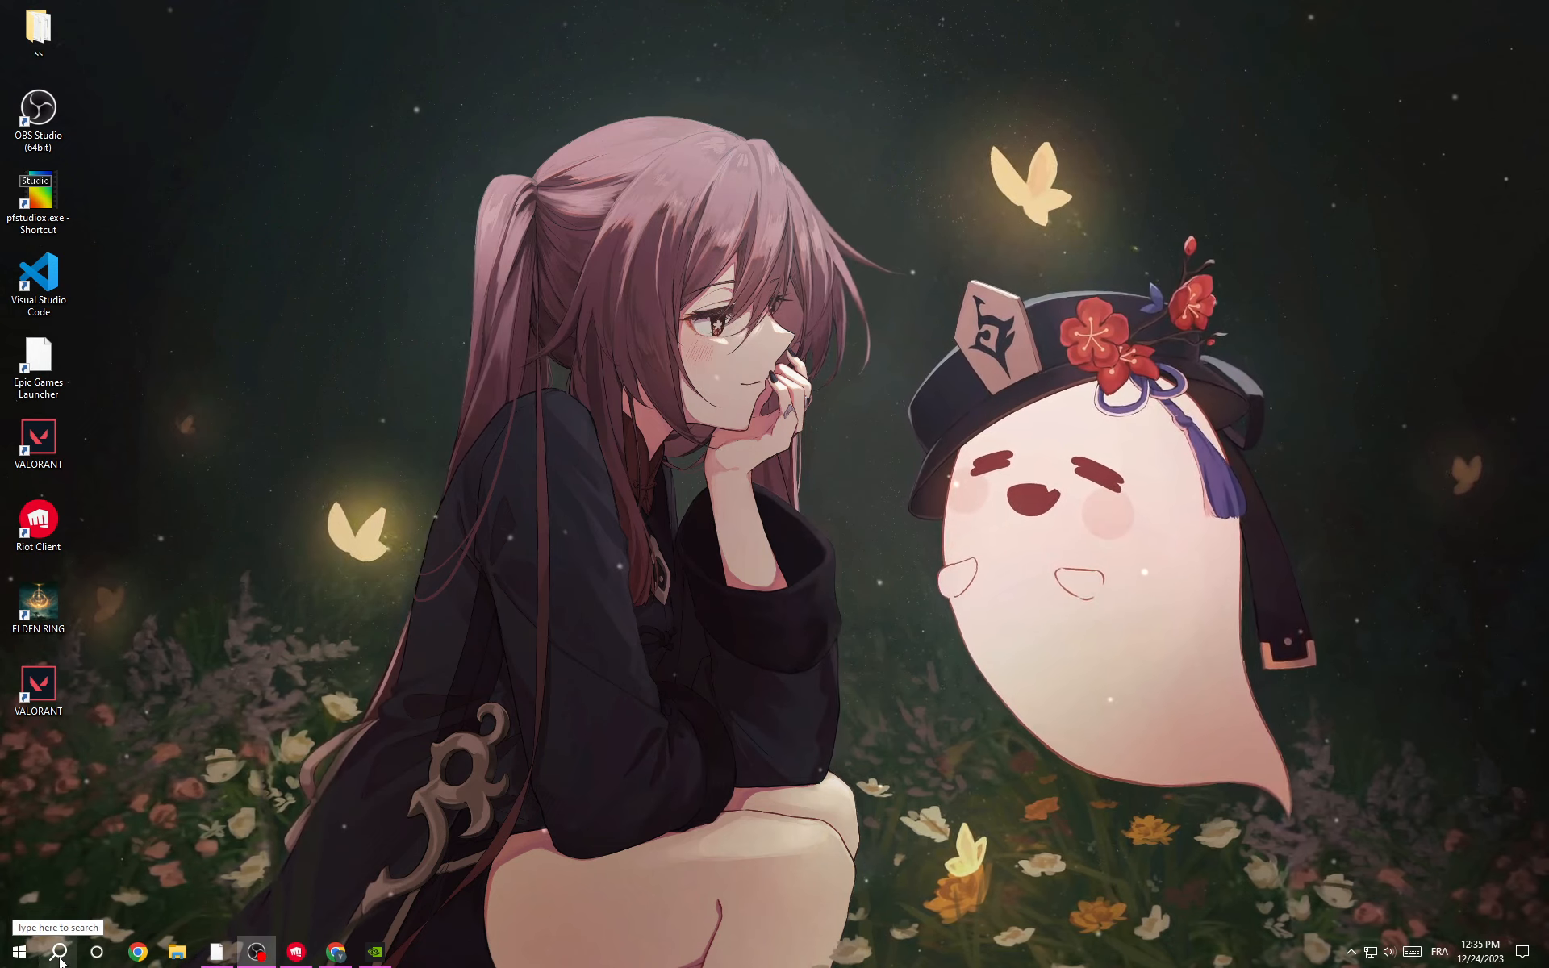
Confirm 'Let apps run in the background' is Off on the Background apps page and close Settings
left_click(60, 953)
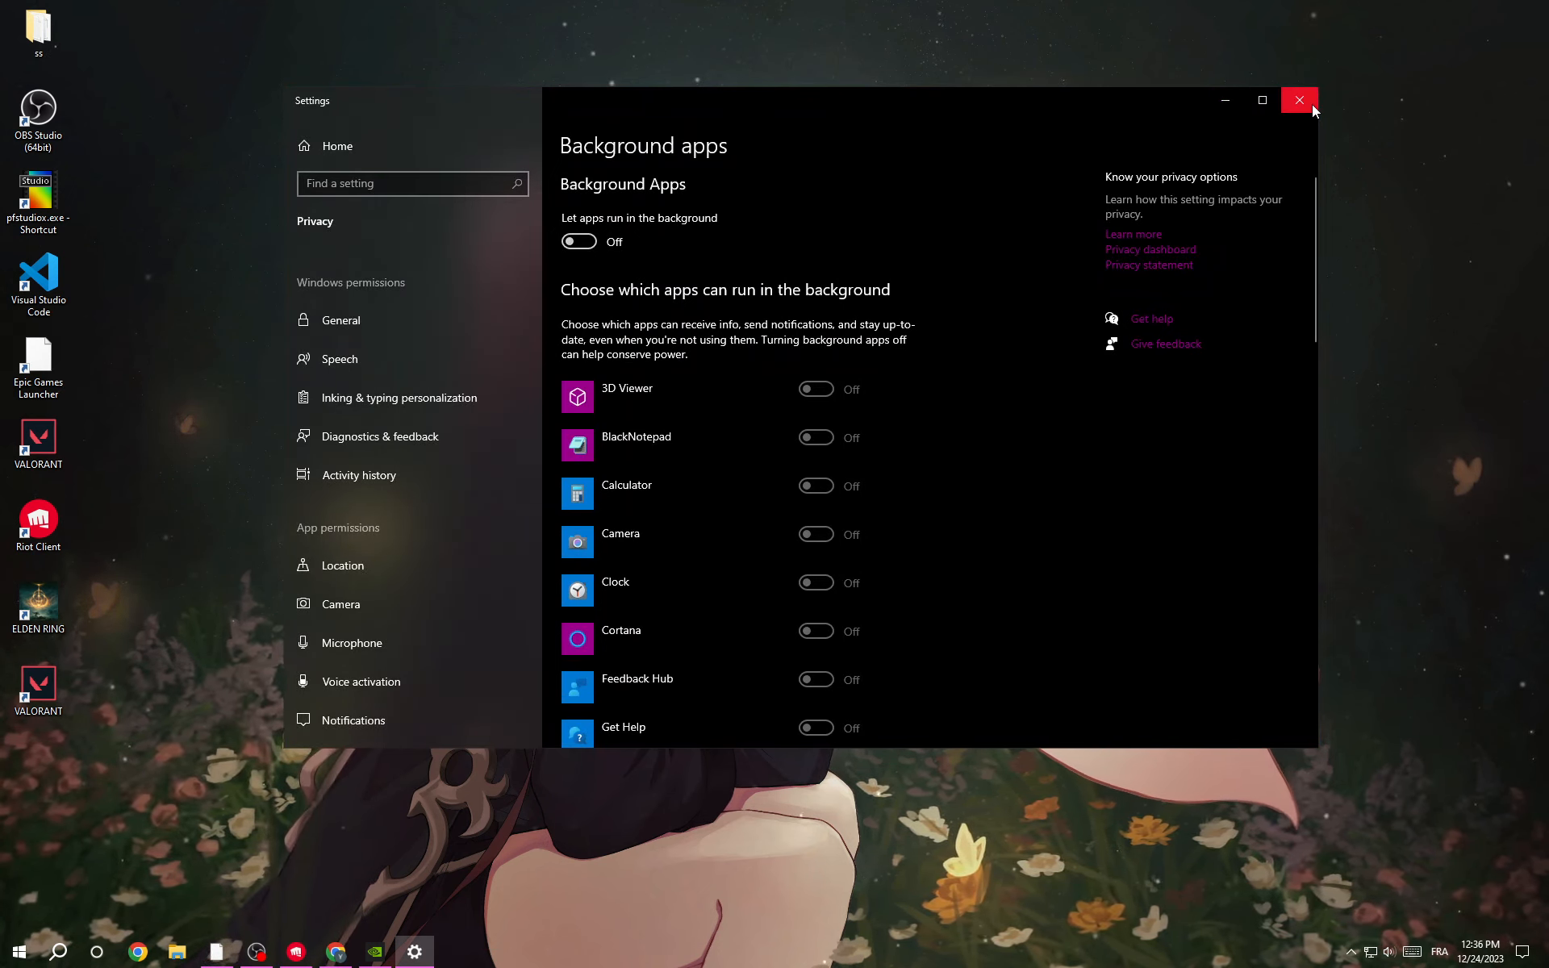
left_click(1299, 100)
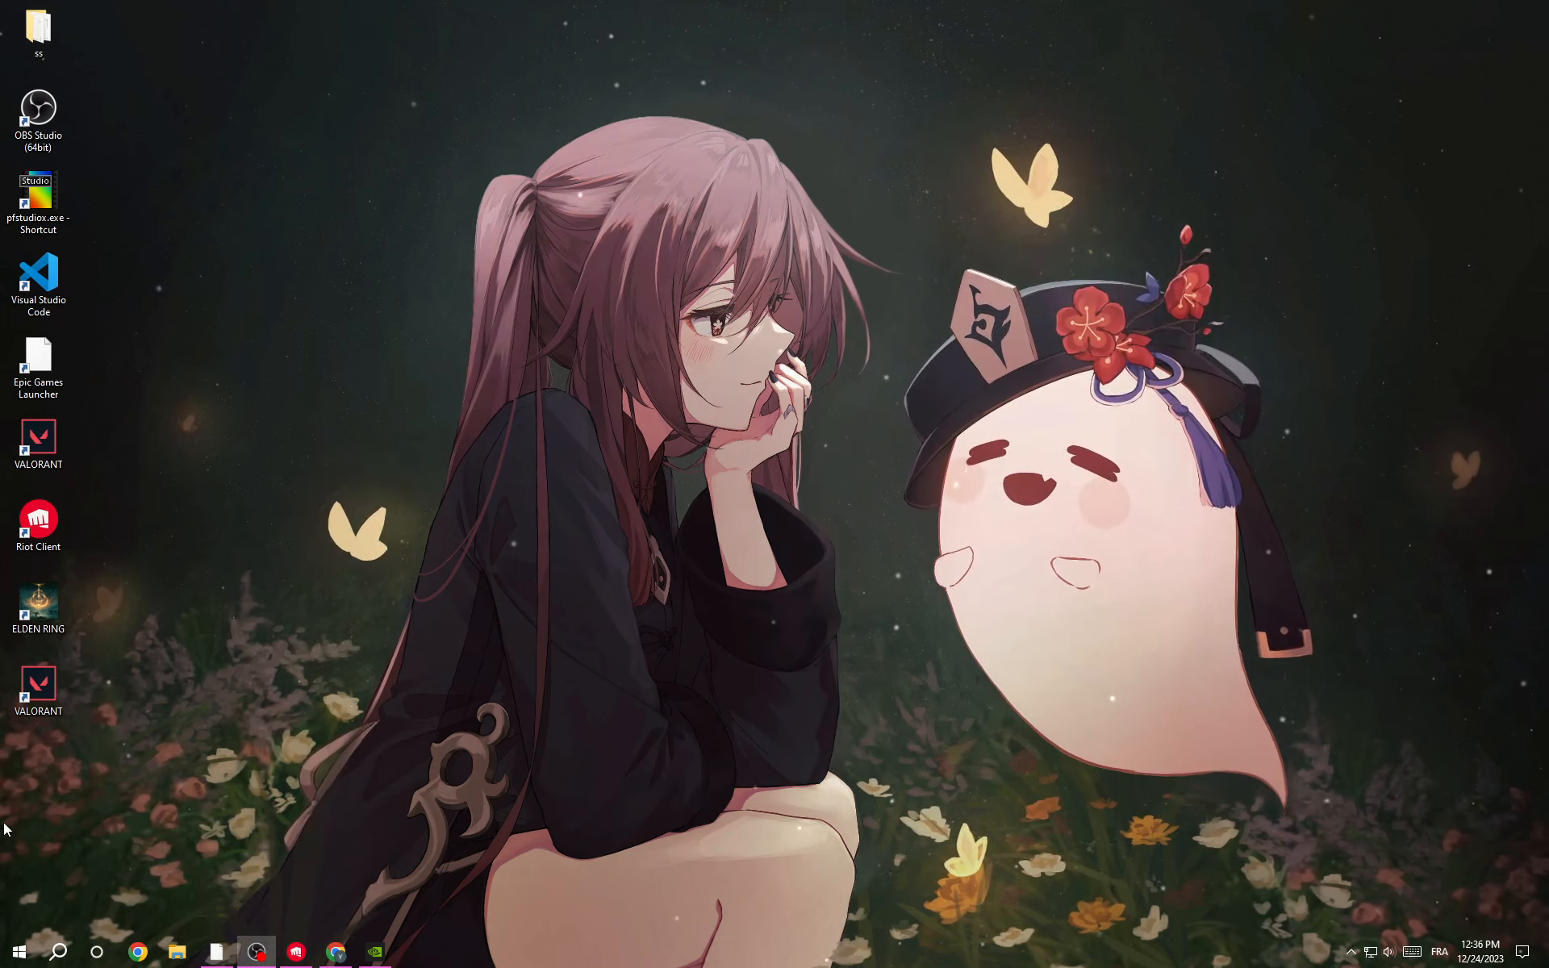
Switch Hardware-accelerated GPU scheduling On in Graphics settings and close Settings
left_click(63, 952)
type("gra")
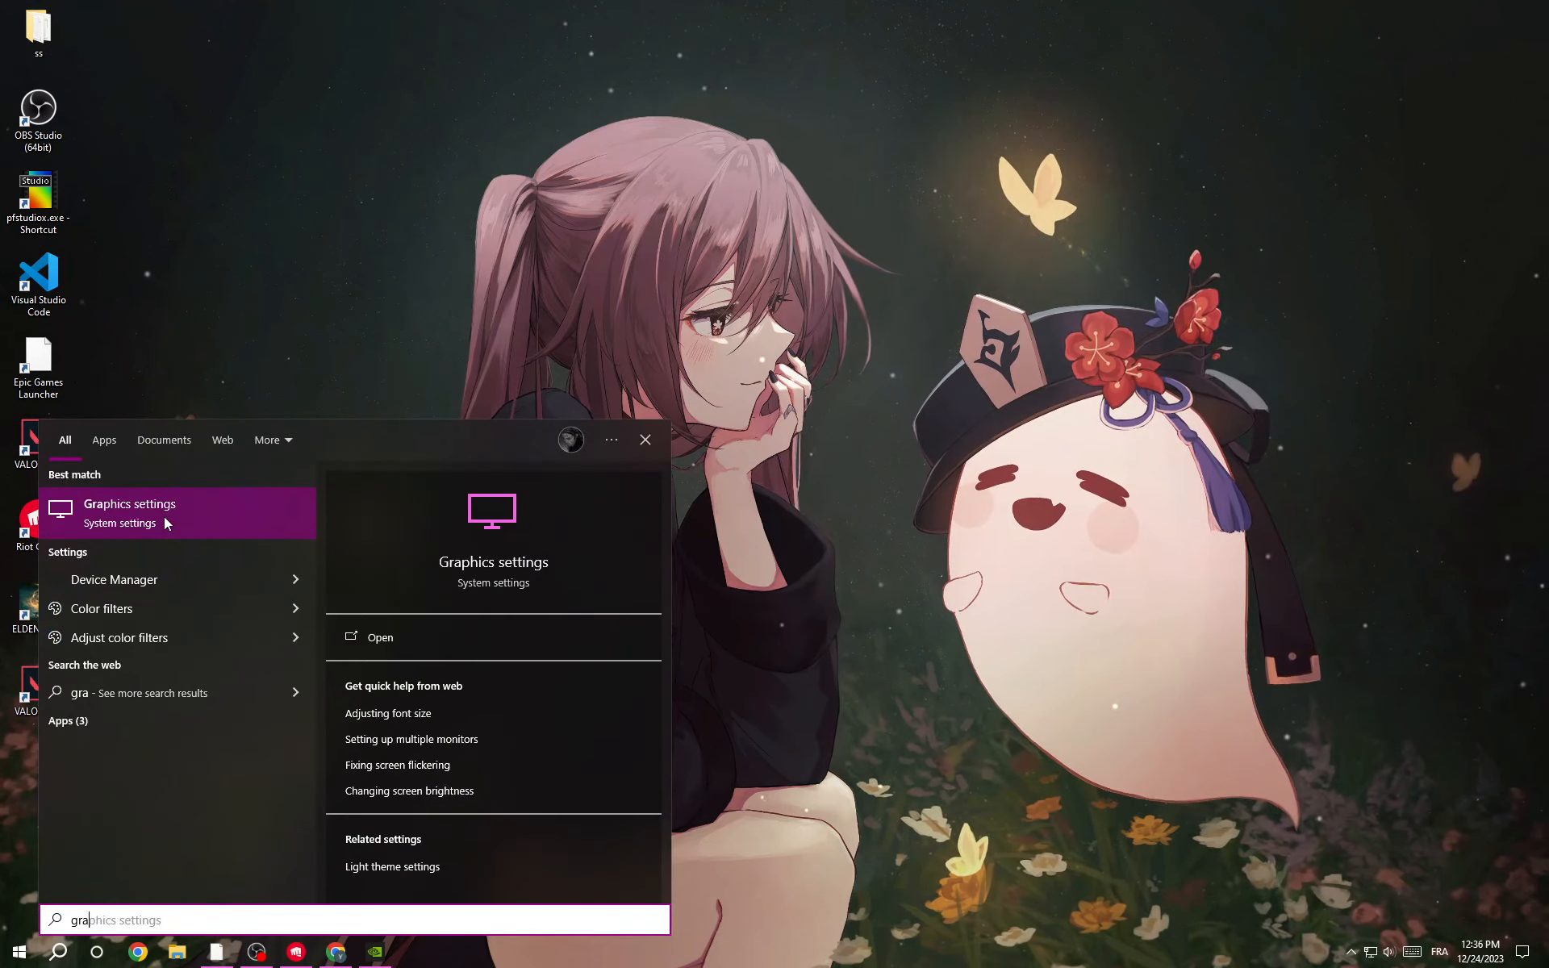
left_click(129, 504)
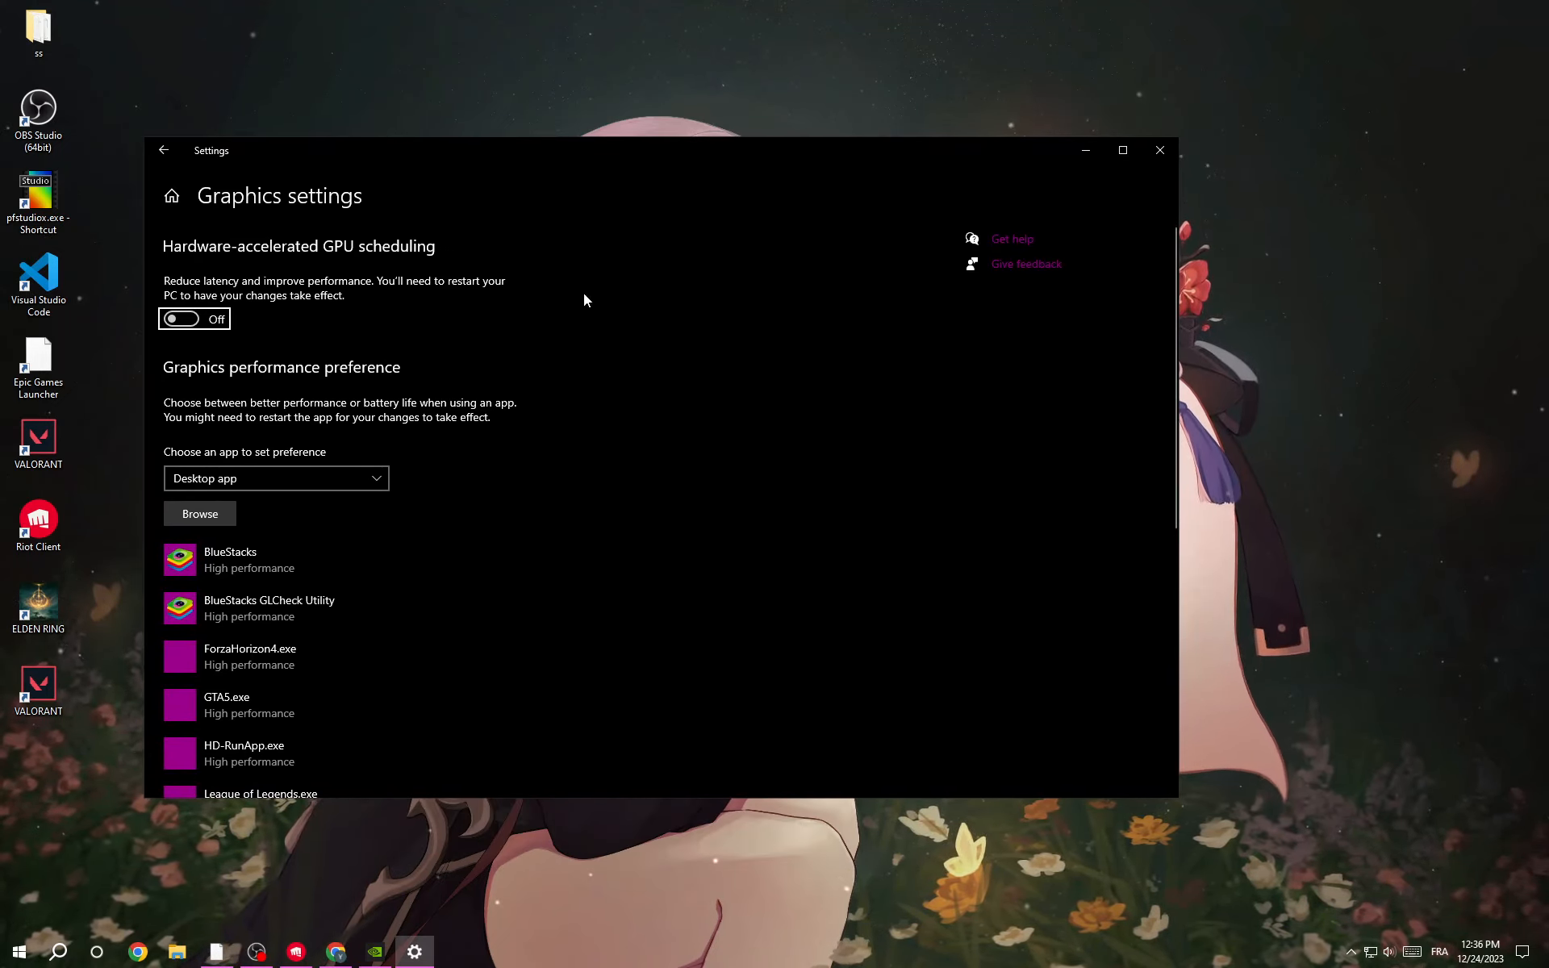
left_click(193, 318)
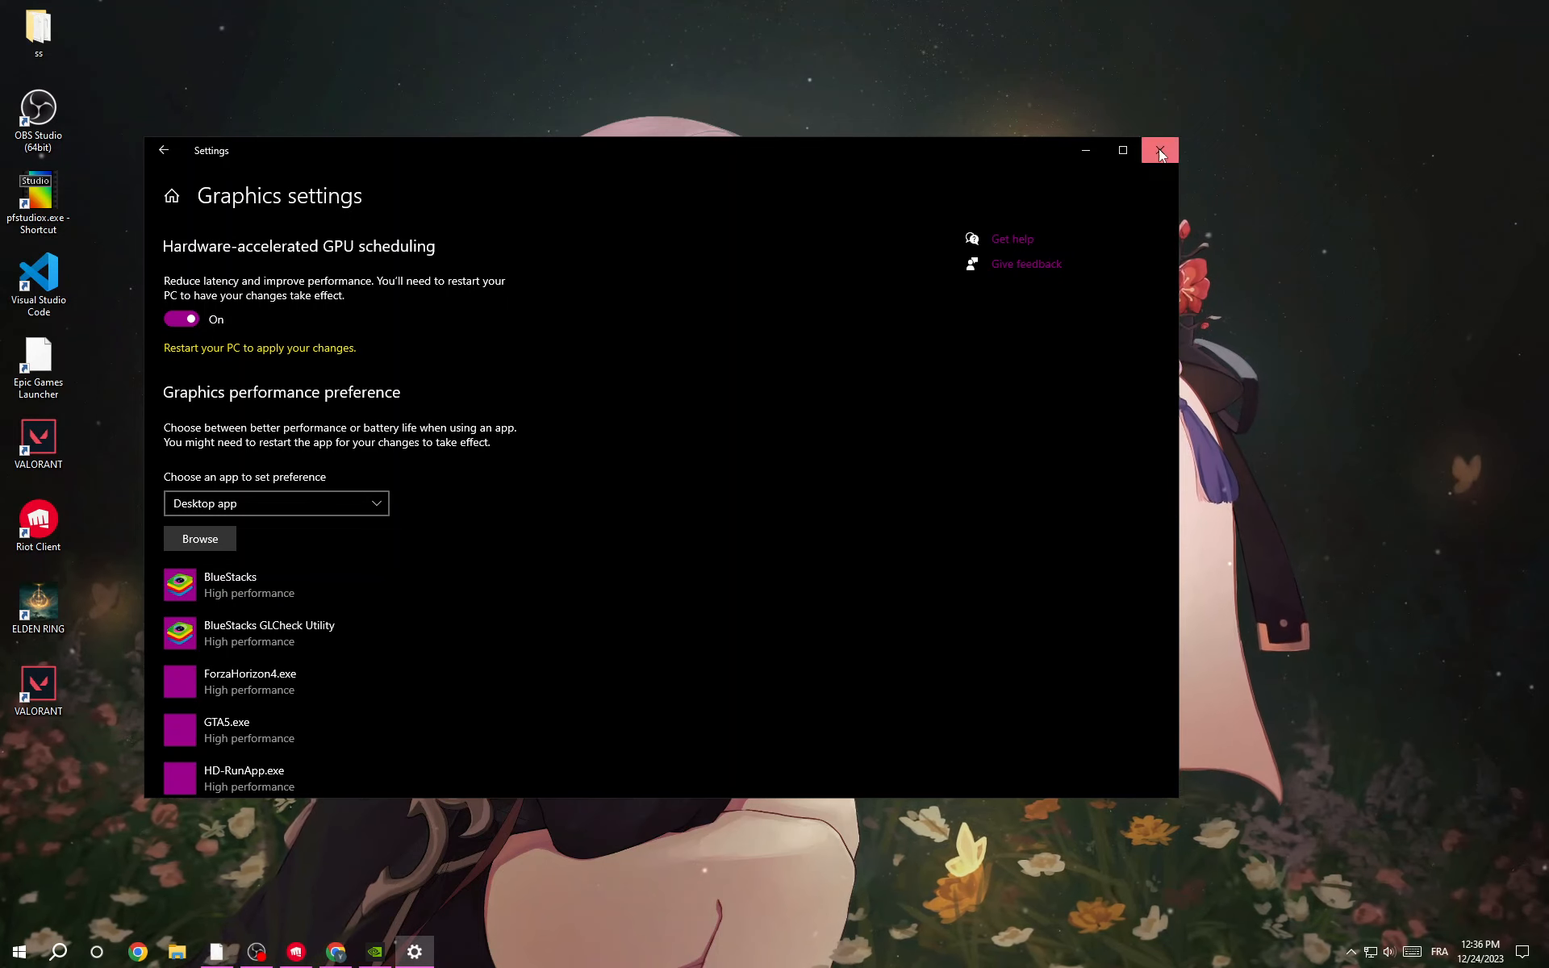
left_click(1158, 150)
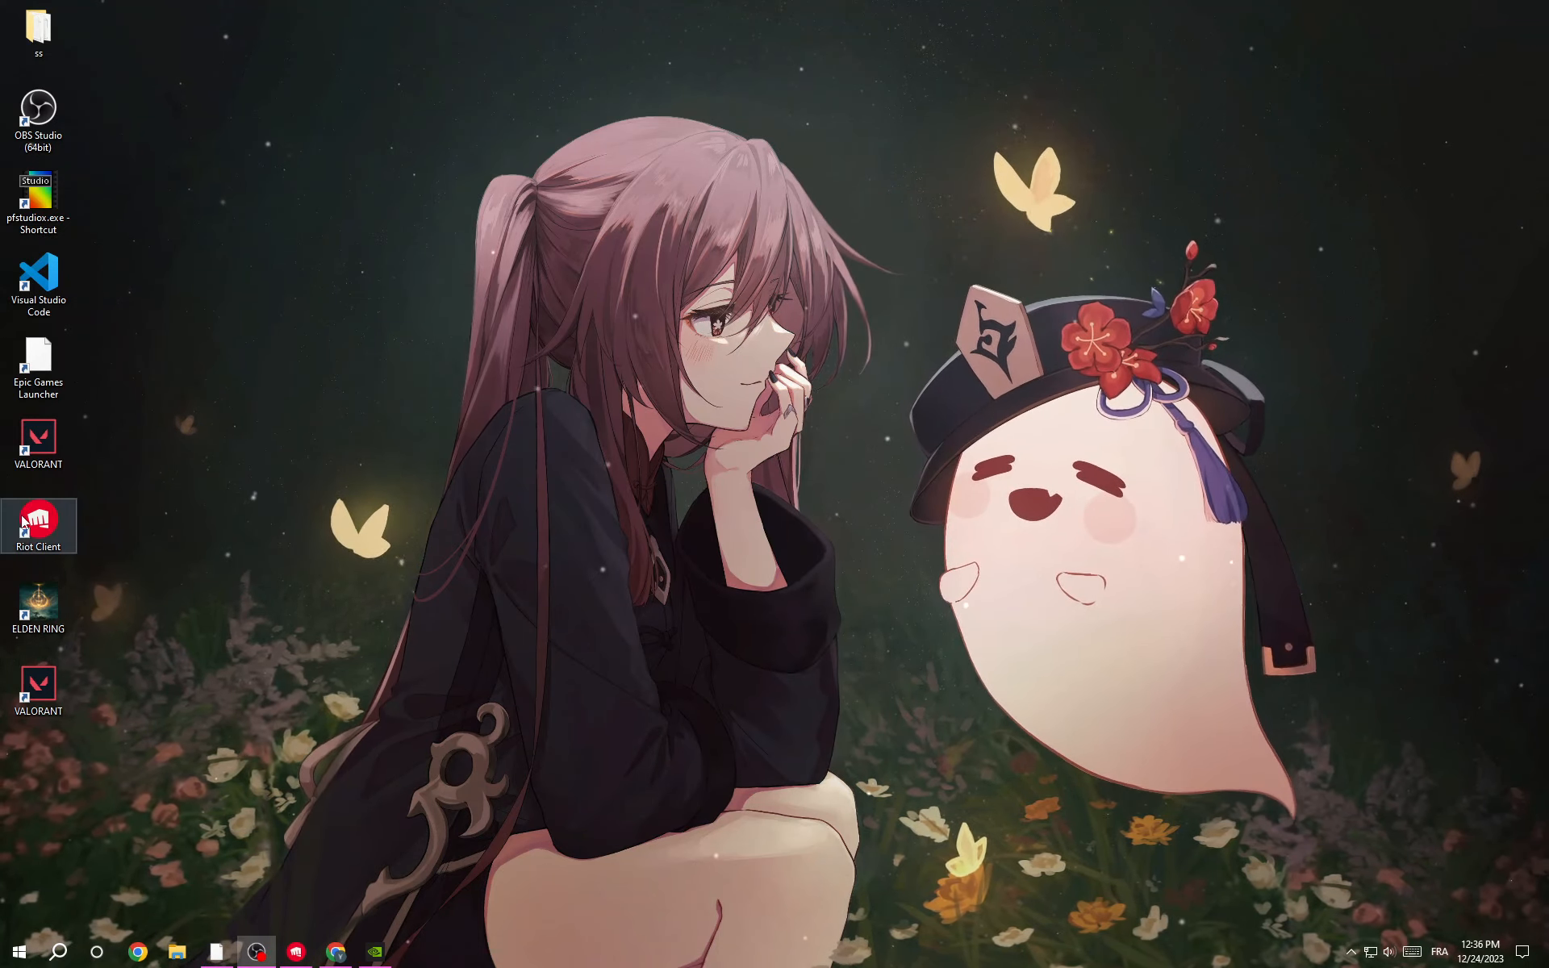